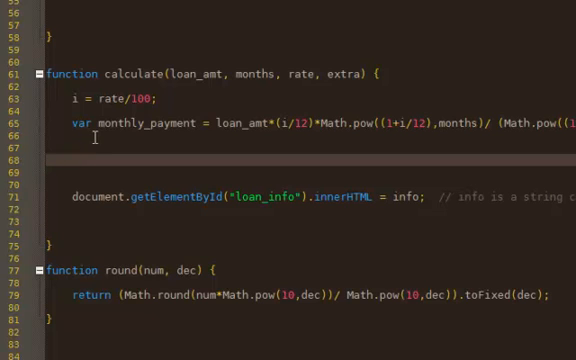
mouse_move(78, 158)
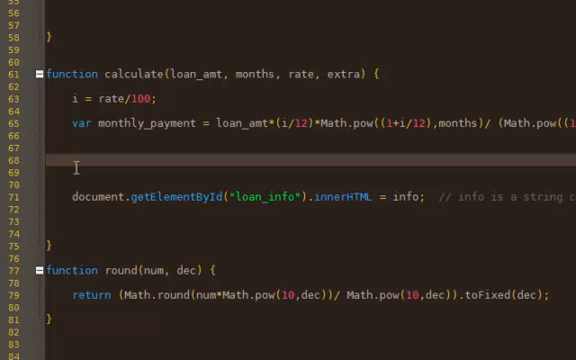
mouse_move(182, 195)
text(var in)
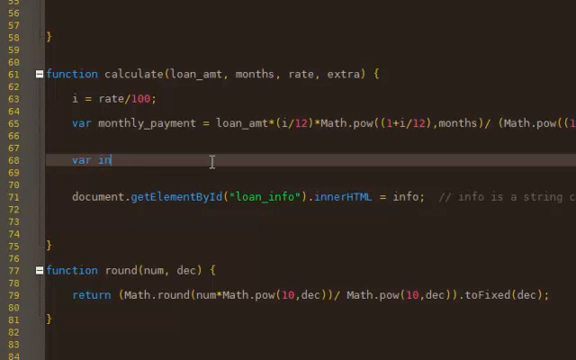
Step: Declare var info=""; and append "<table width='250'>" to info, then begin another append
text(fo="";)
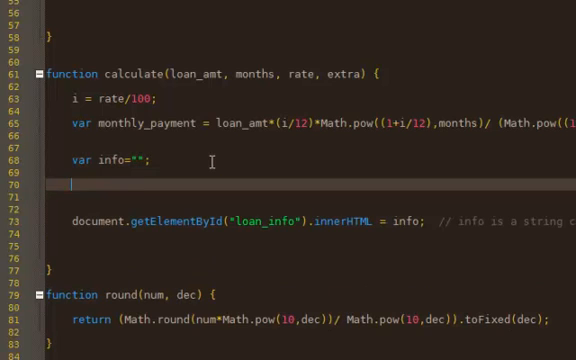
text(info)
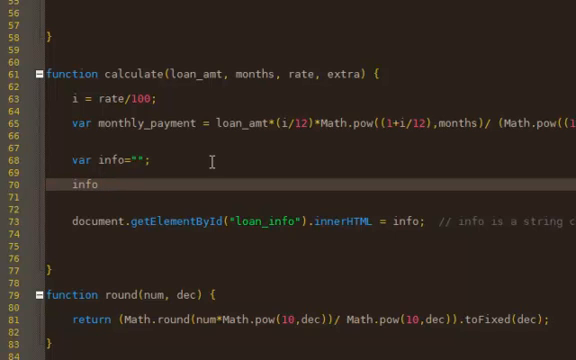
text(+=)
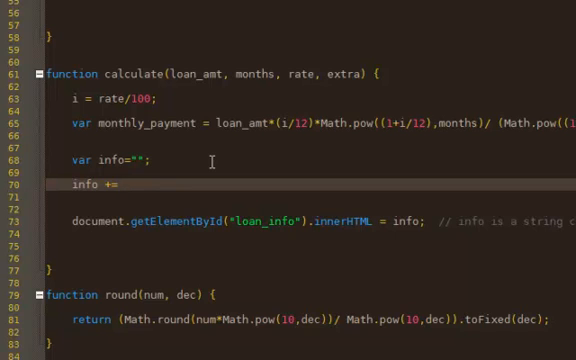
text(<)
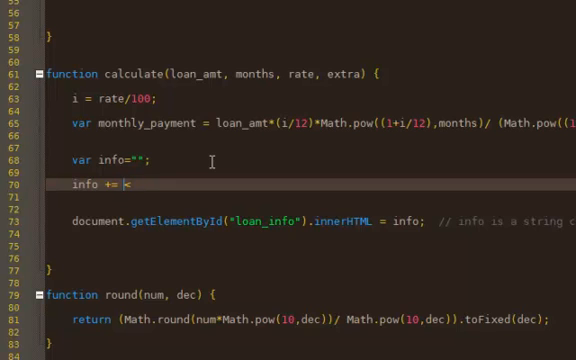
text(")
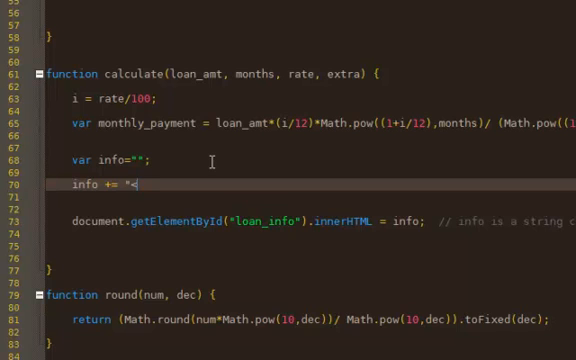
text(tab)
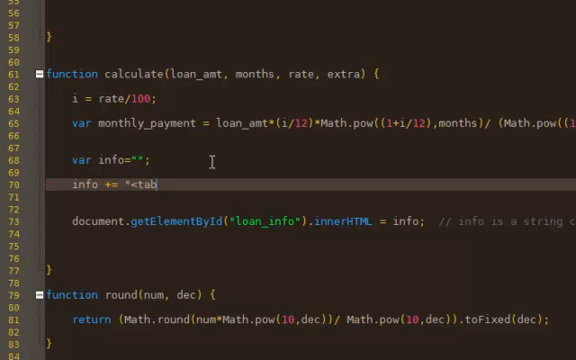
text(le wi)
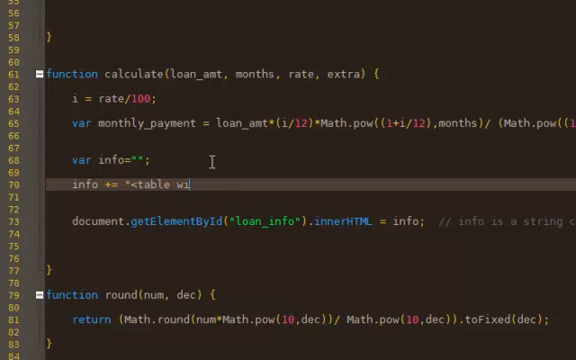
text(dth=")
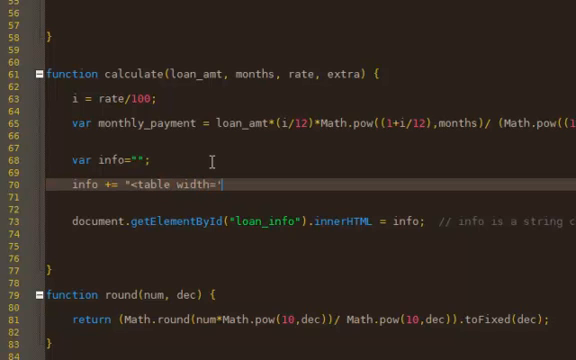
text(250')
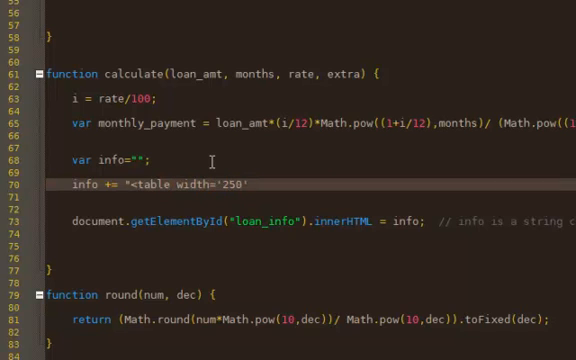
text(>)
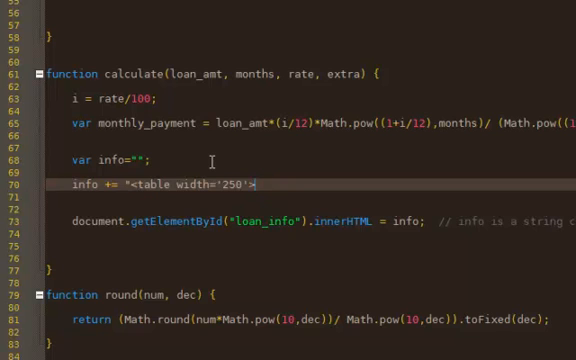
text(into +=)
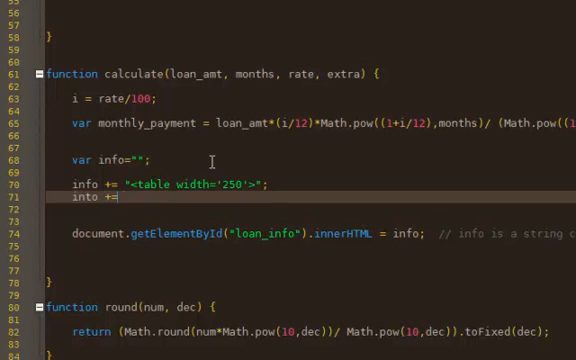
Step: Append a table row opening with a "Loan Amount:" label cell to info
text("<tr>)
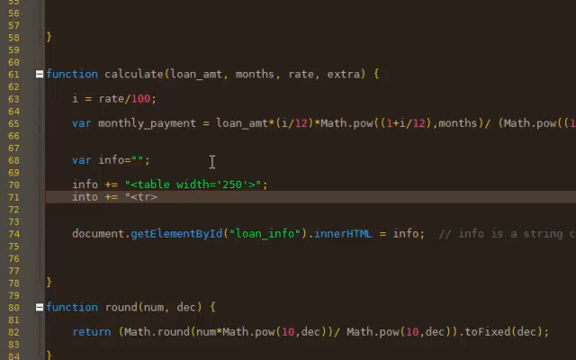
text(<td>Loan)
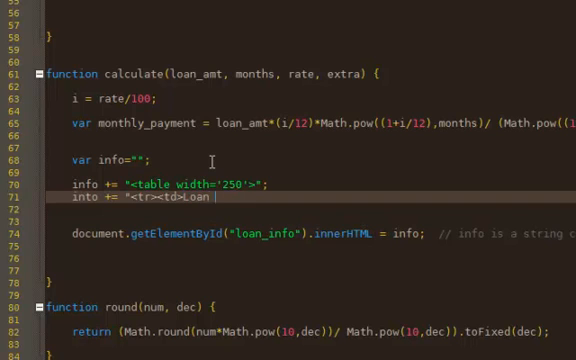
text(Amount)
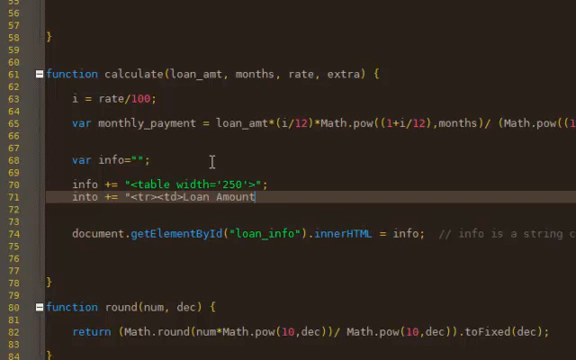
text(:</td>";)
text(info +)
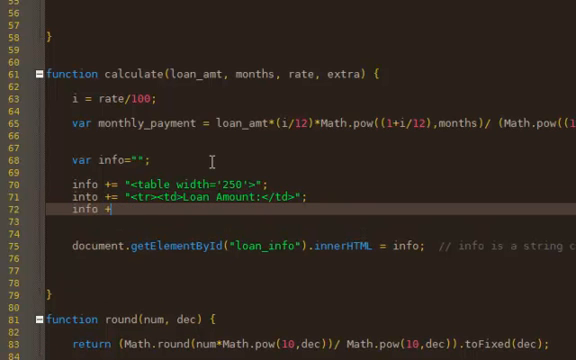
text(")
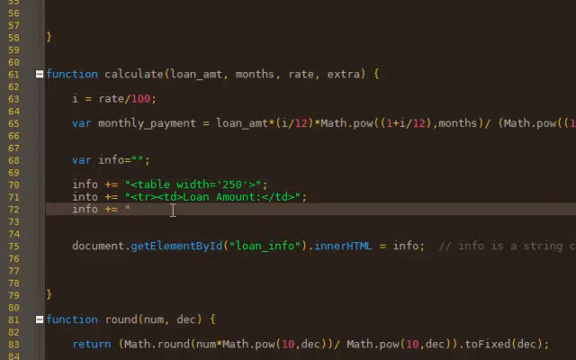
Step: Append a right-aligned cell containing loan_amt to info
text(<)
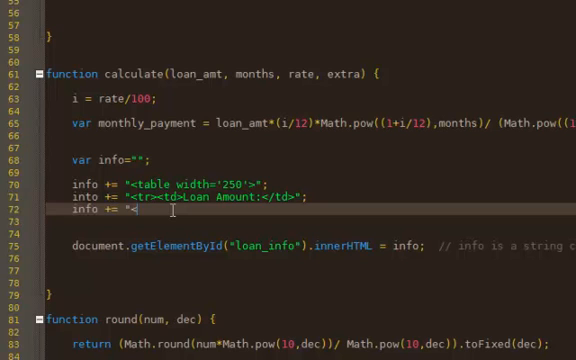
text(td)
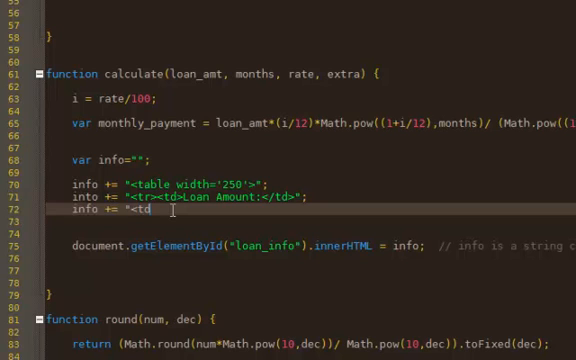
text(align)
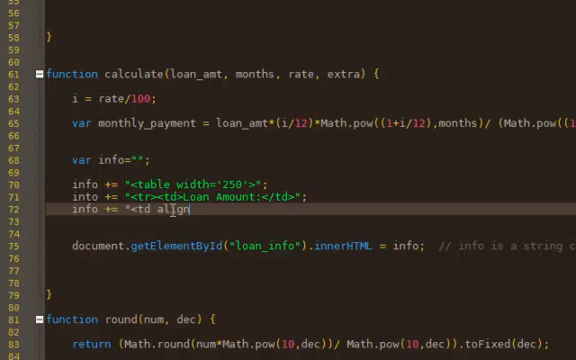
text(=)
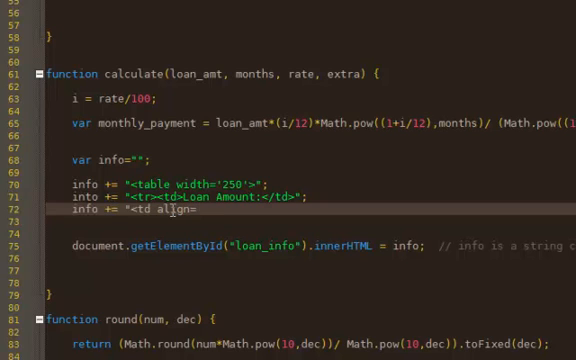
text('right'>)
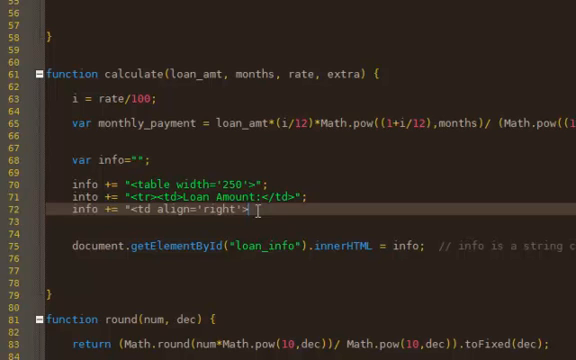
text(loa)
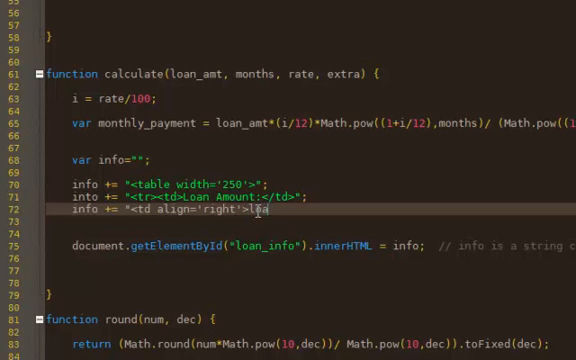
text(an_amt)
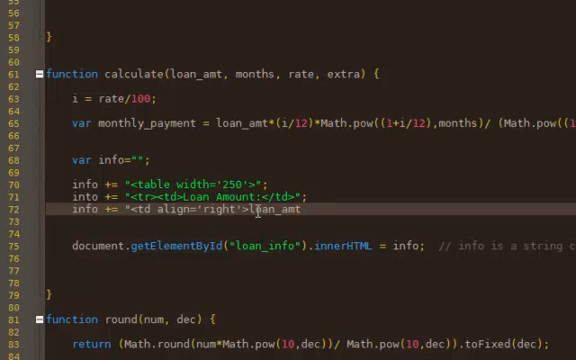
text(</td></tr>";)
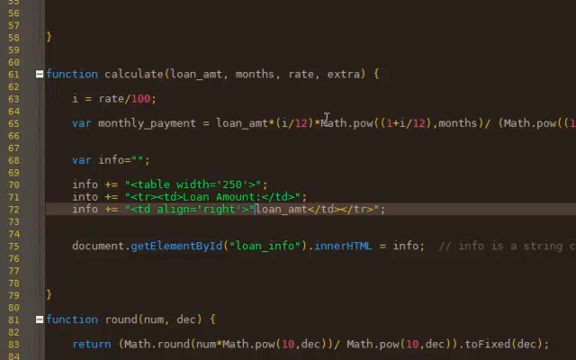
mouse_move(255, 208)
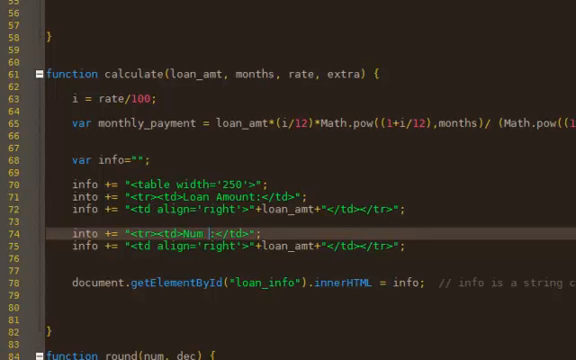
Step: Relabel the copied row "Num of Months:" and show months as its value
key(BackSpace)
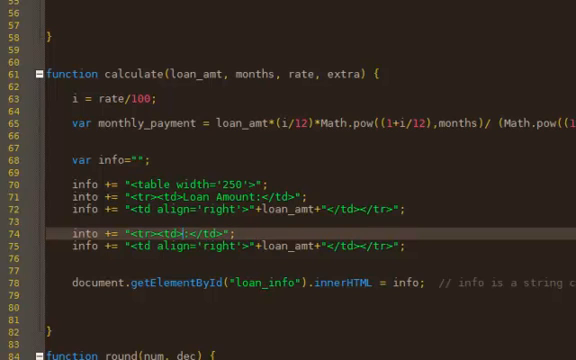
text(Num of Months)
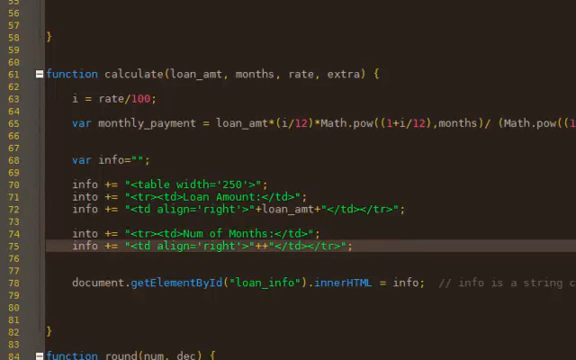
text(months)
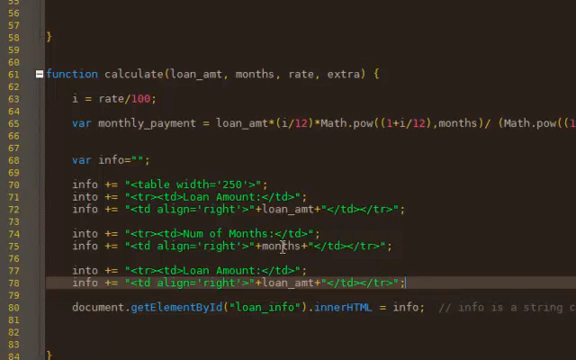
Step: Relabel the next copied row "Interest Rate" with rate as its value
double_click(230, 271)
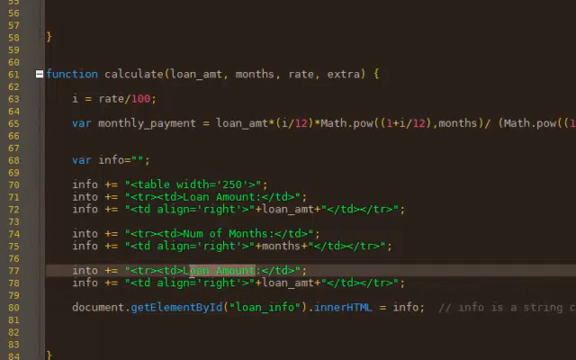
text(Interest Rate)
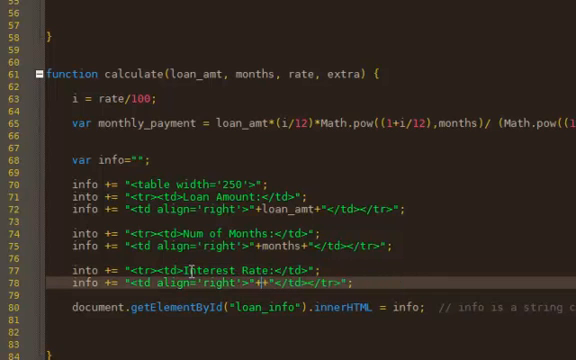
text(rate)
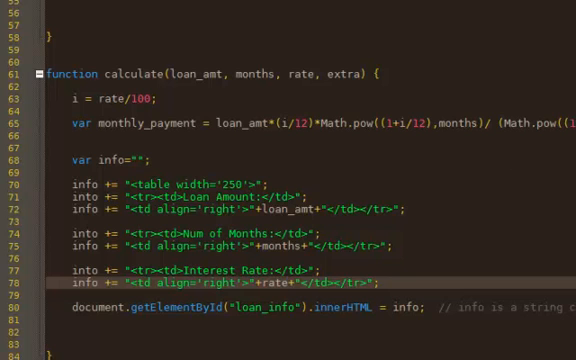
scroll(down, 3)
text(info += "<td align='right'>"+)
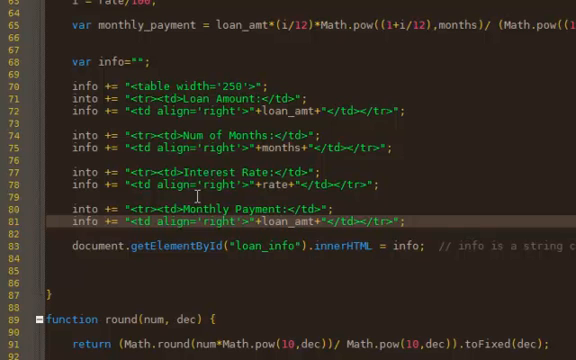
Step: Label the row "Monthly Payment" and show round(monthly_payment,2) as its value
text(lo)
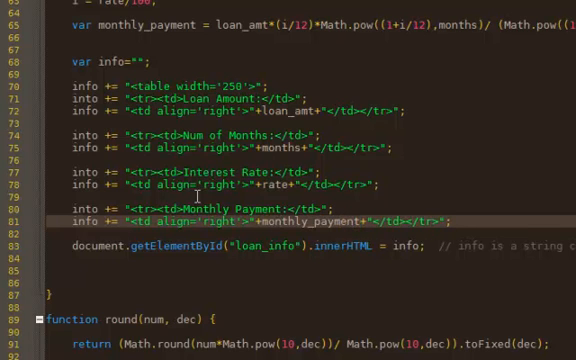
text(round()
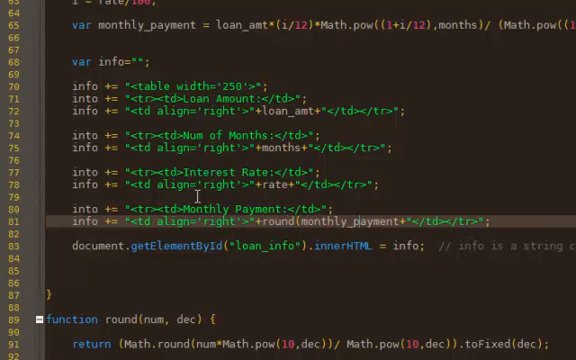
text(,2)
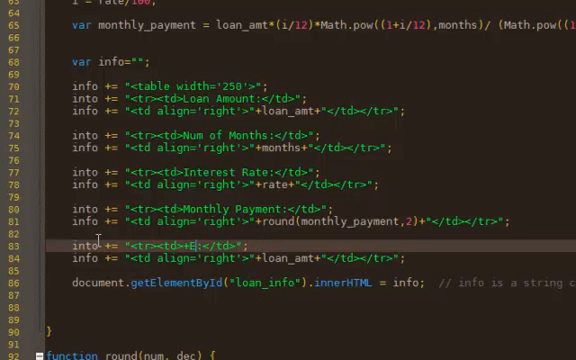
Step: Label the pasted row "Extra" and show extra as its value
text(xtra)
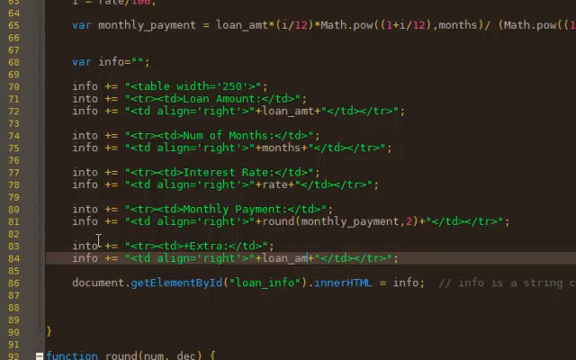
text(extra)
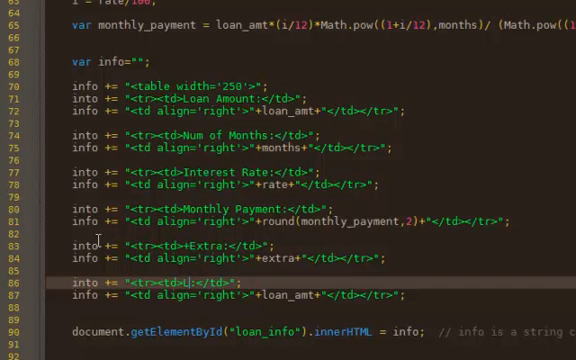
Step: Label the row "Total Payment" with value round(monthly_payment+extra,2)
text(T)
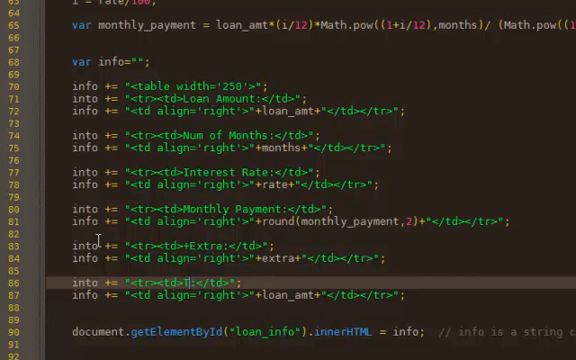
text(otal)
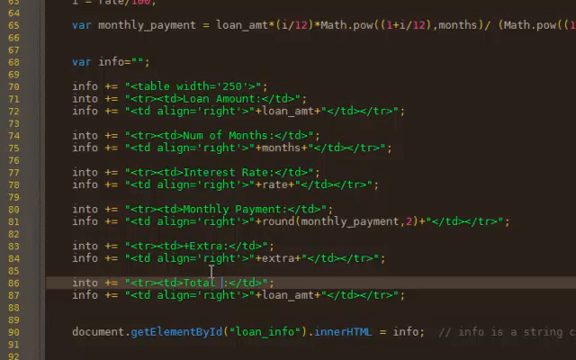
text(Payement)
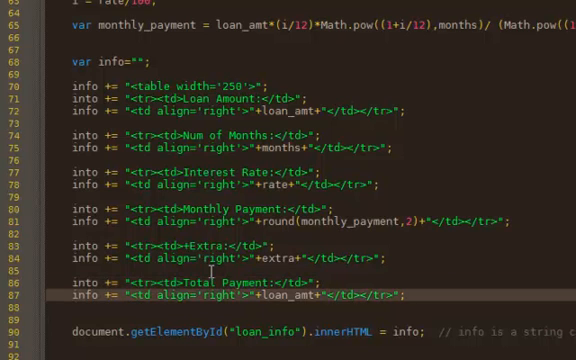
text(4)
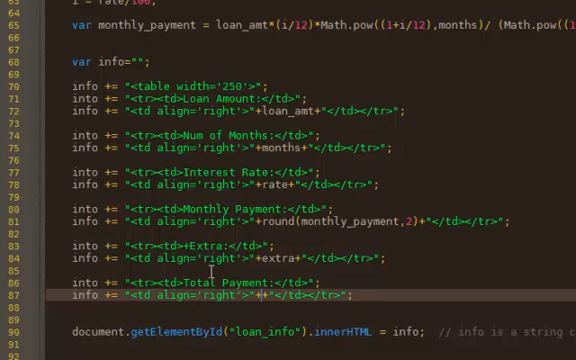
text(round(monthly_payment)
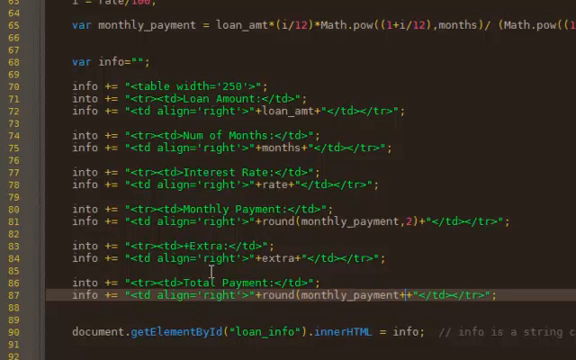
text(+extra,2)+)
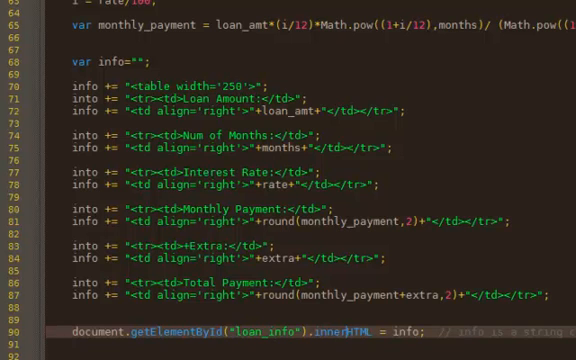
Step: Scroll through the finished table code before switching to the calculator page
scroll(down, 3)
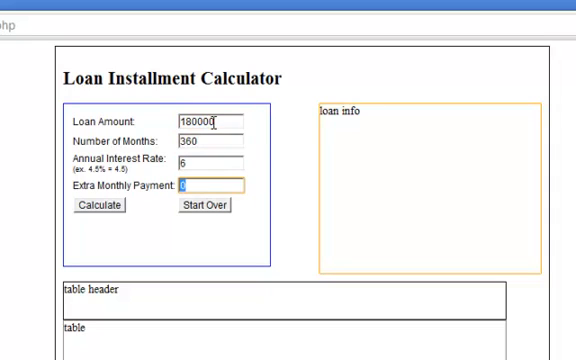
Step: Try calculating the sample loan, then re-enter 180000 as the loan amount
click(97, 205)
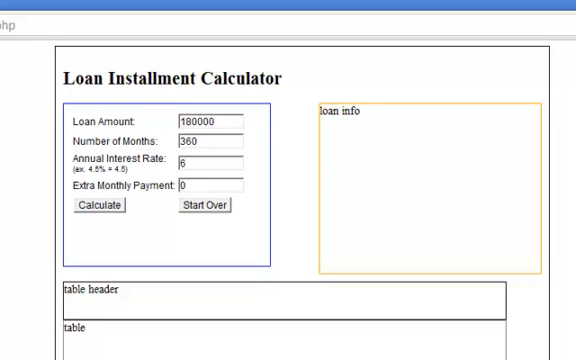
click(204, 204)
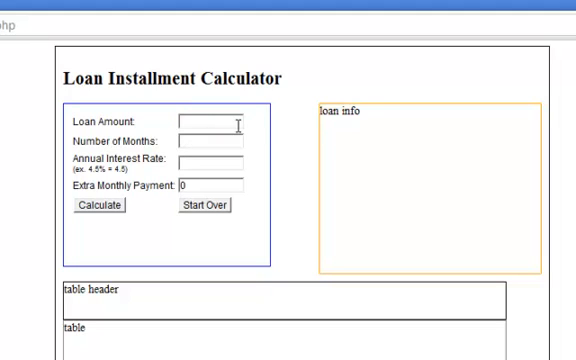
text(180000)
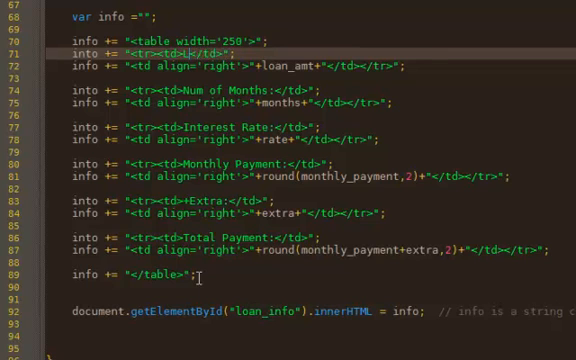
Step: Retype the "Loan Amount:" label on line 71
text(Loan Amount:)
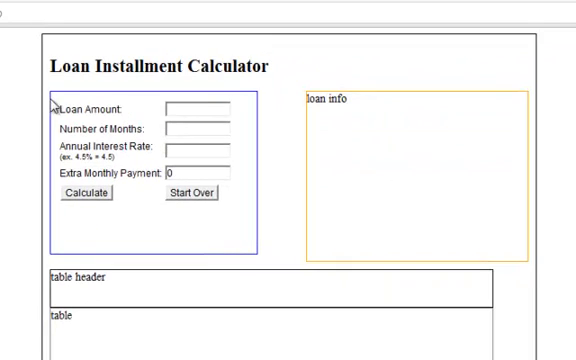
Step: Enter a loan amount of 180000 in the calculator
text(180000)
text(360)
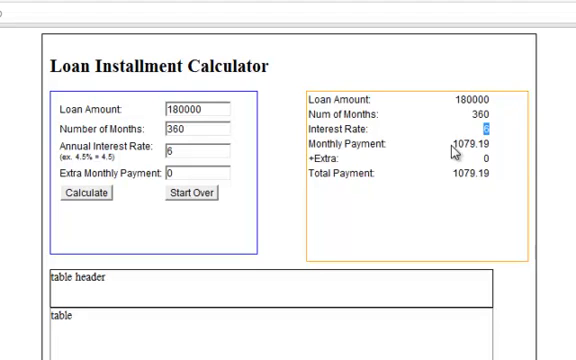
mouse_move(436, 195)
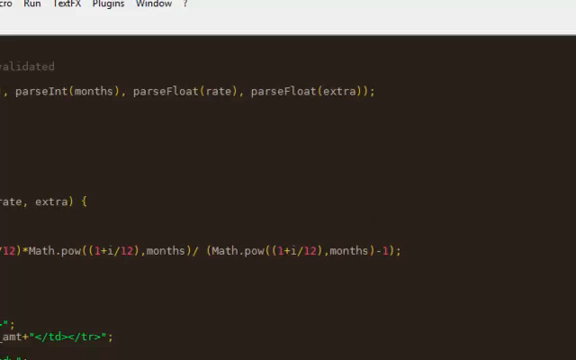
Step: Scroll down through the calculate() script in Notepad++
scroll(down, 3)
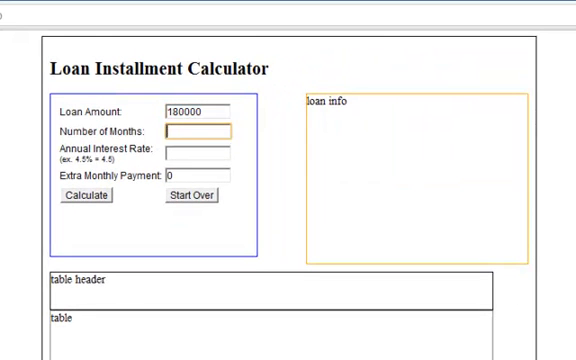
Step: Fill in the months field and enter a $60 extra monthly payment
click(88, 196)
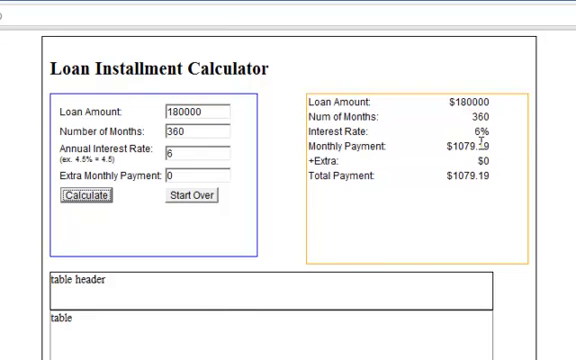
click(200, 176)
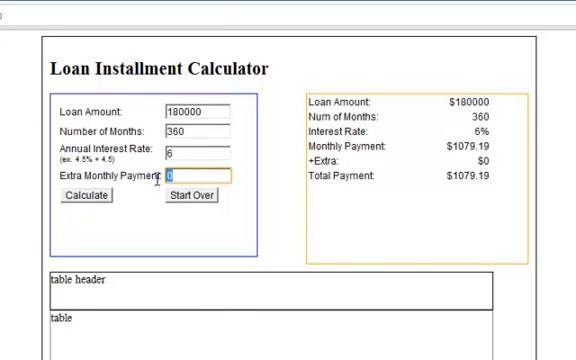
text(60)
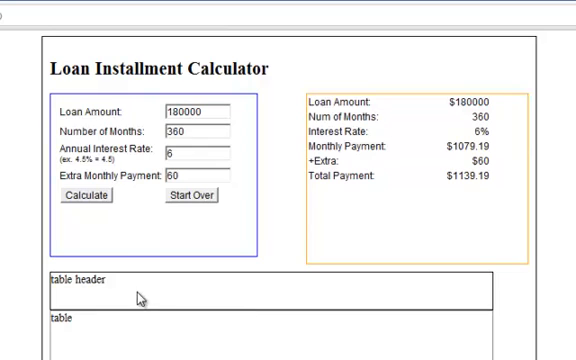
mouse_move(138, 300)
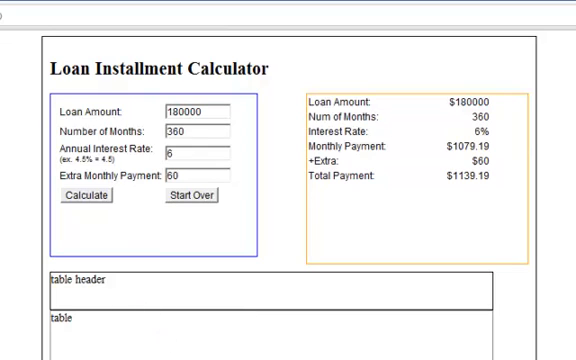